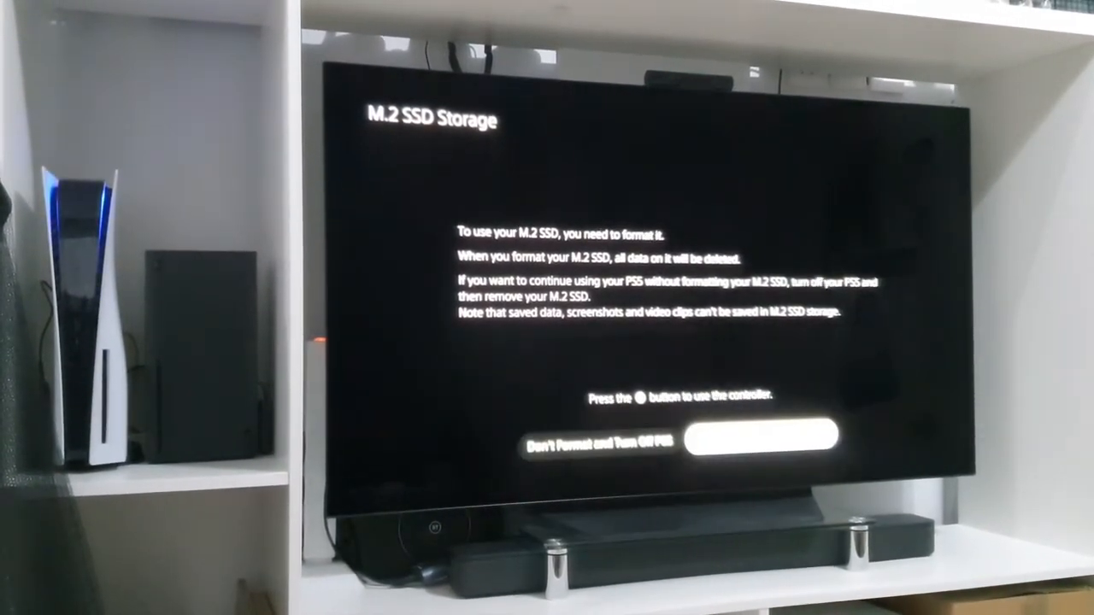
Step: Confirm Format M.2 SSD on the startup prompt so the new drive becomes usable
left_click(759, 437)
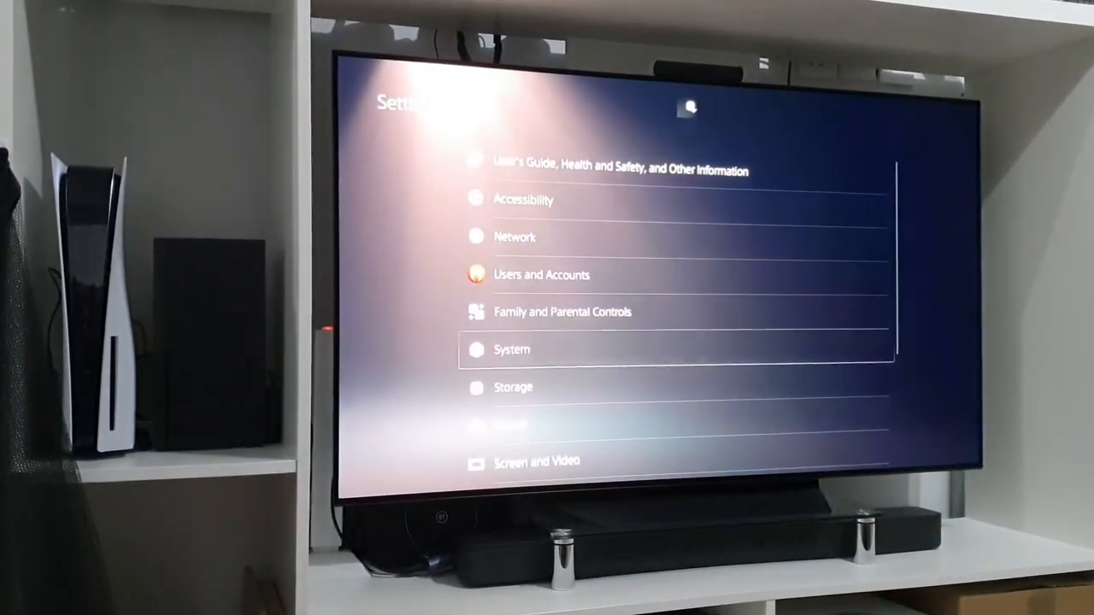
Step: Show the XPG GAMMIX S70 BLADE M.2 SSD's free space and usage under Storage
left_click(512, 386)
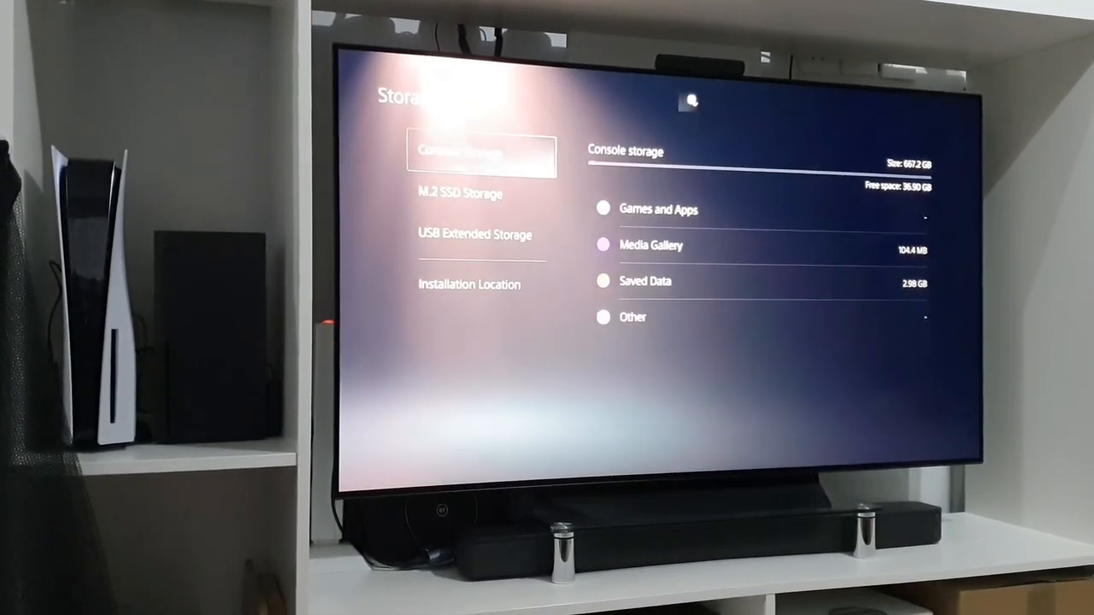
left_click(462, 193)
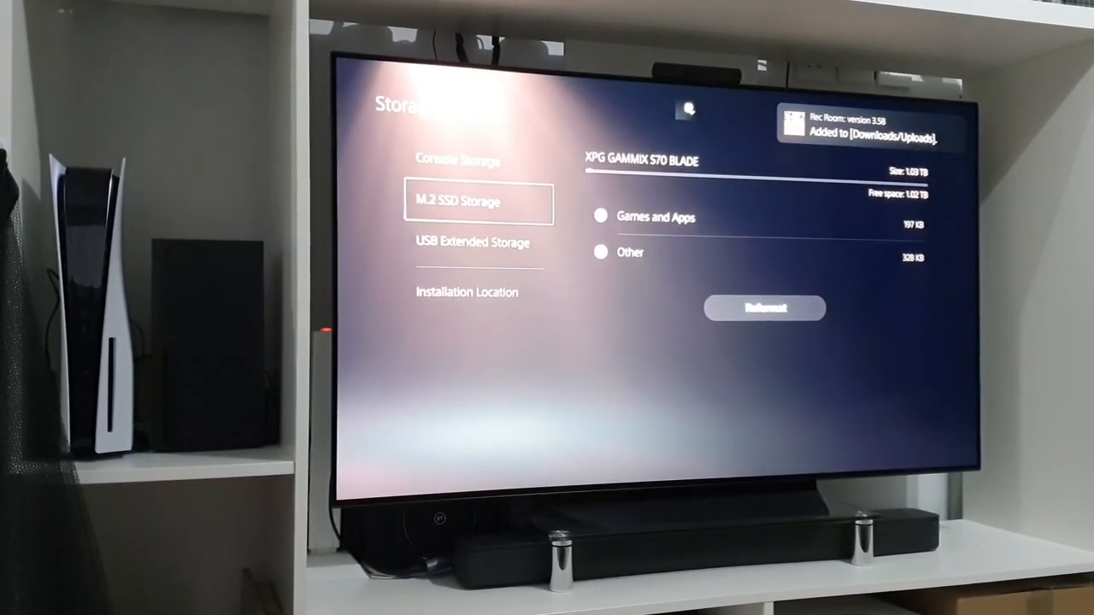